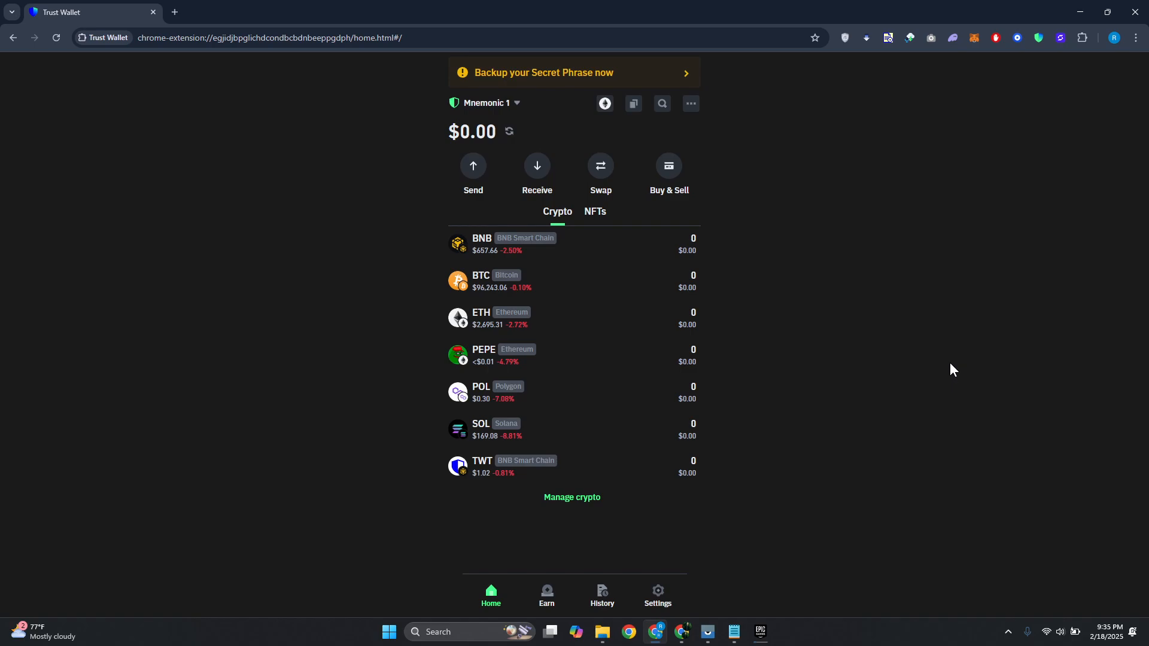
# - In Manage crypto, search 'usdc' and switch on USDC (Ethereum)
pyautogui.scroll(-3)
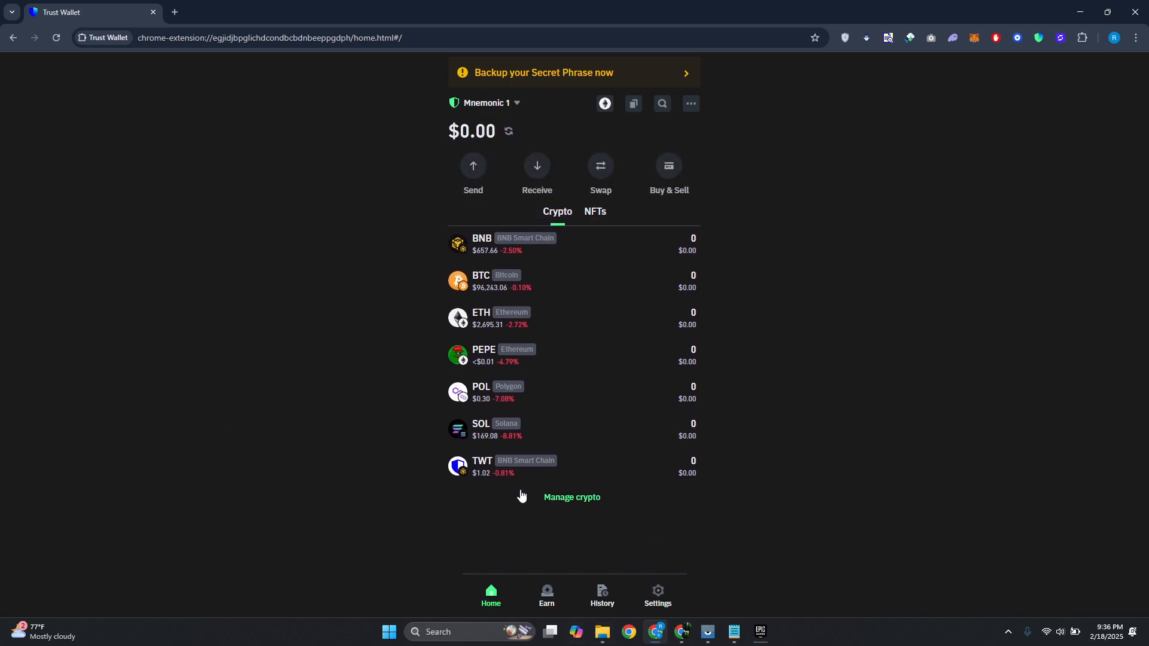
pyautogui.click(571, 496)
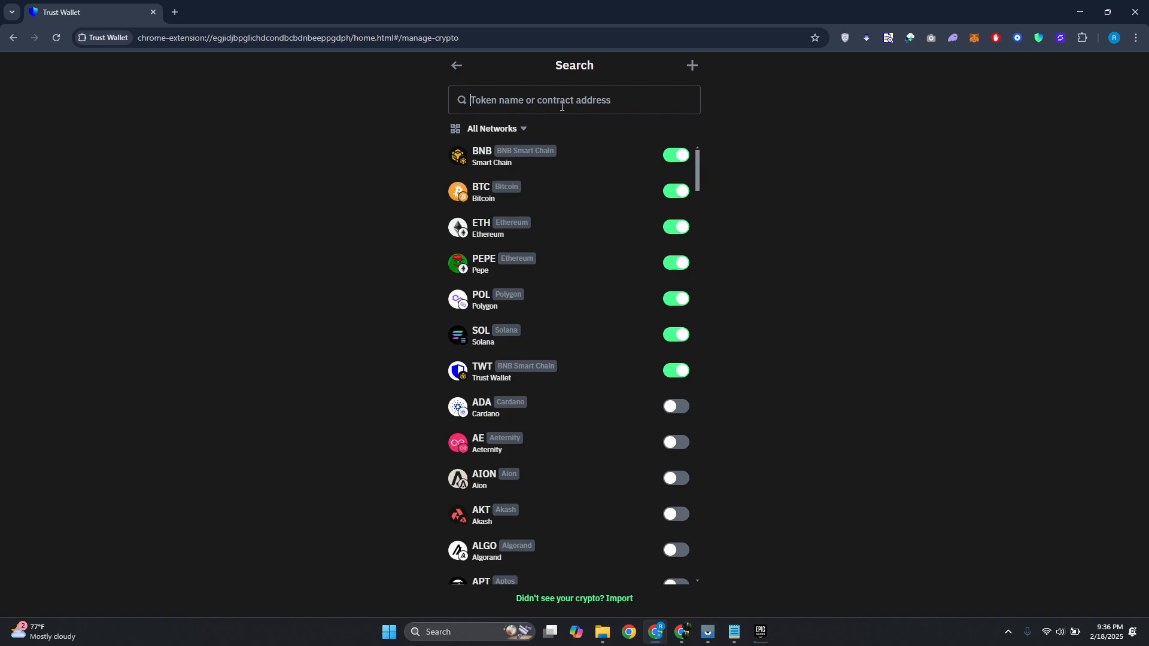
pyautogui.write('usdc')
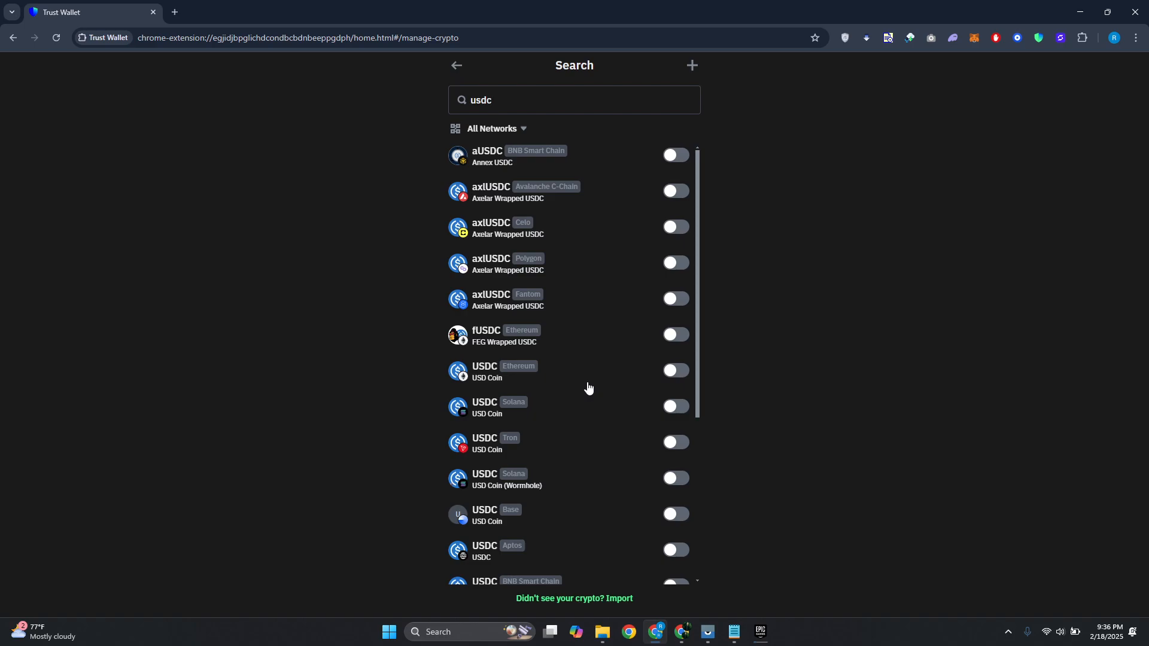
pyautogui.moveTo(571, 393)
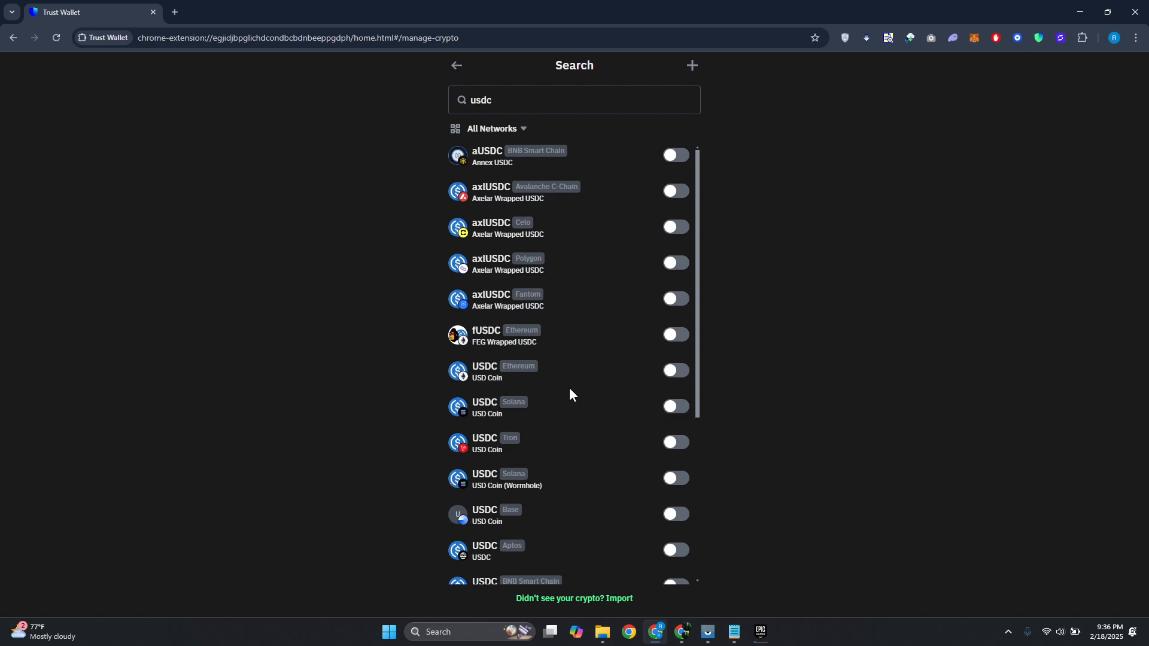
pyautogui.moveTo(504, 392)
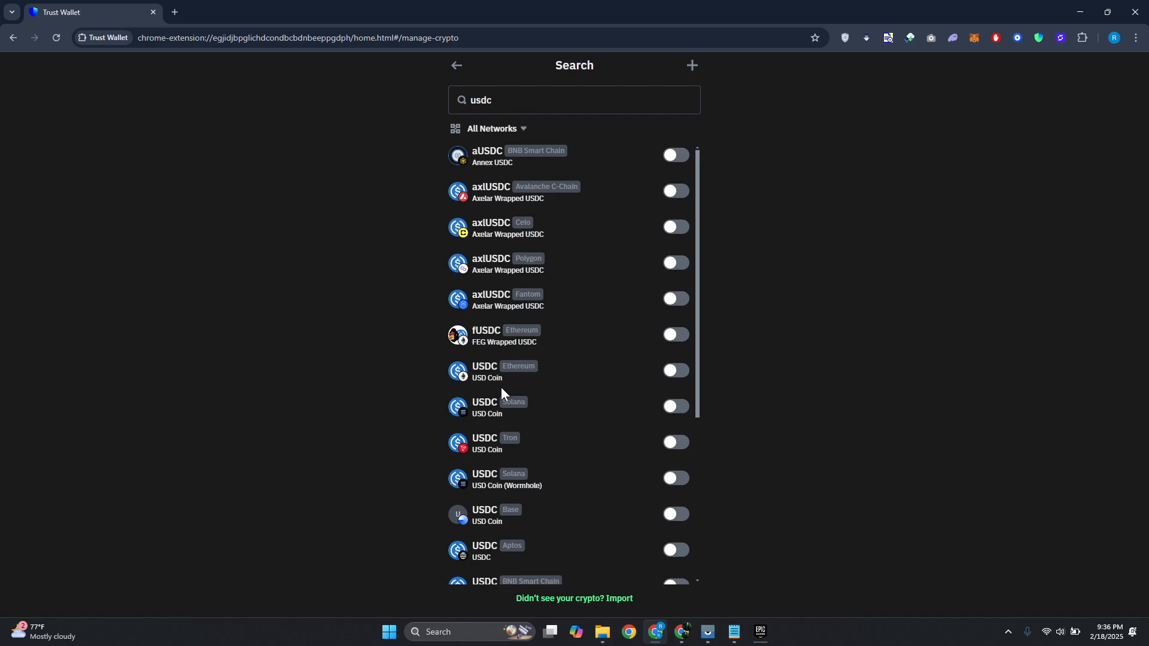
pyautogui.moveTo(554, 370)
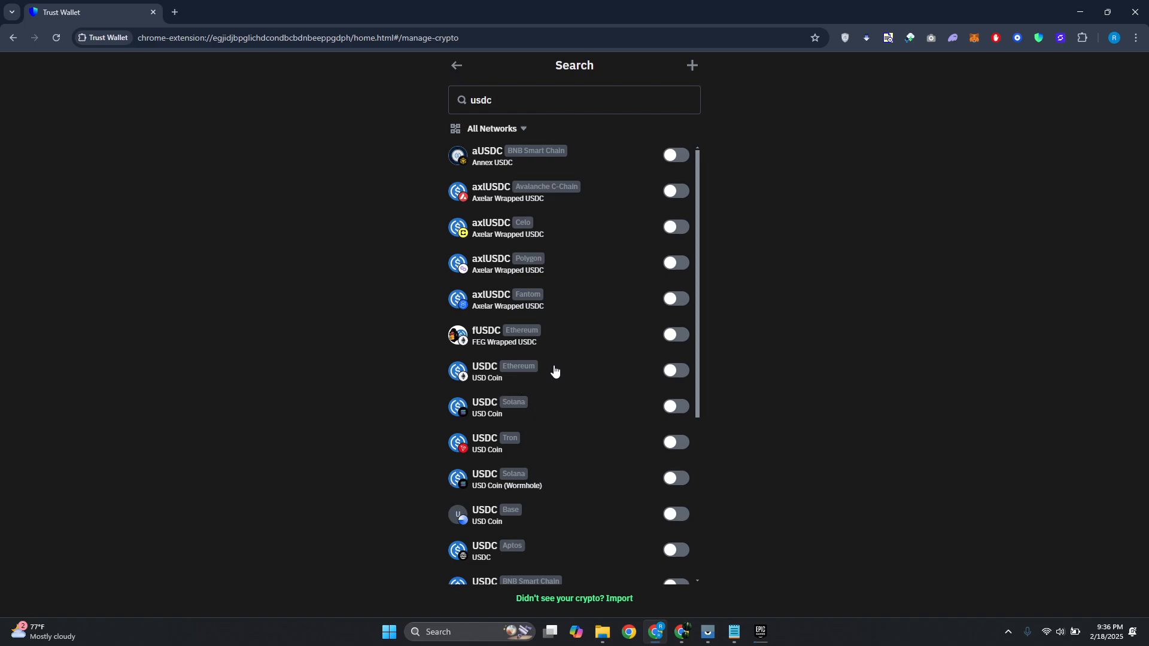
pyautogui.scroll(-3)
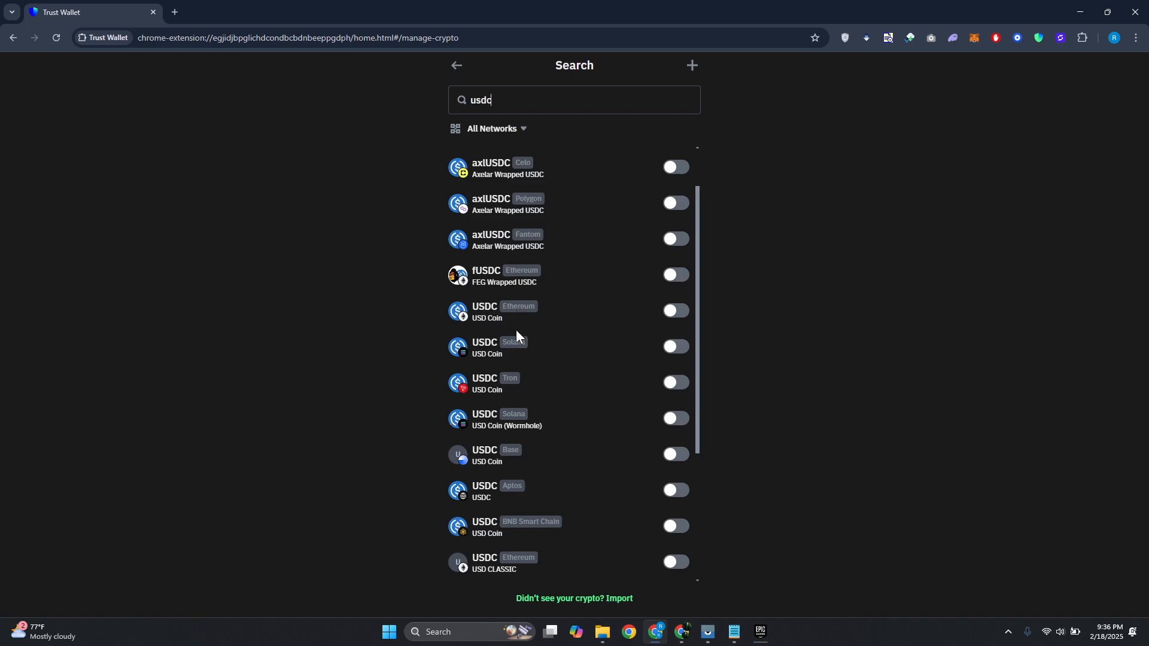
pyautogui.moveTo(605, 426)
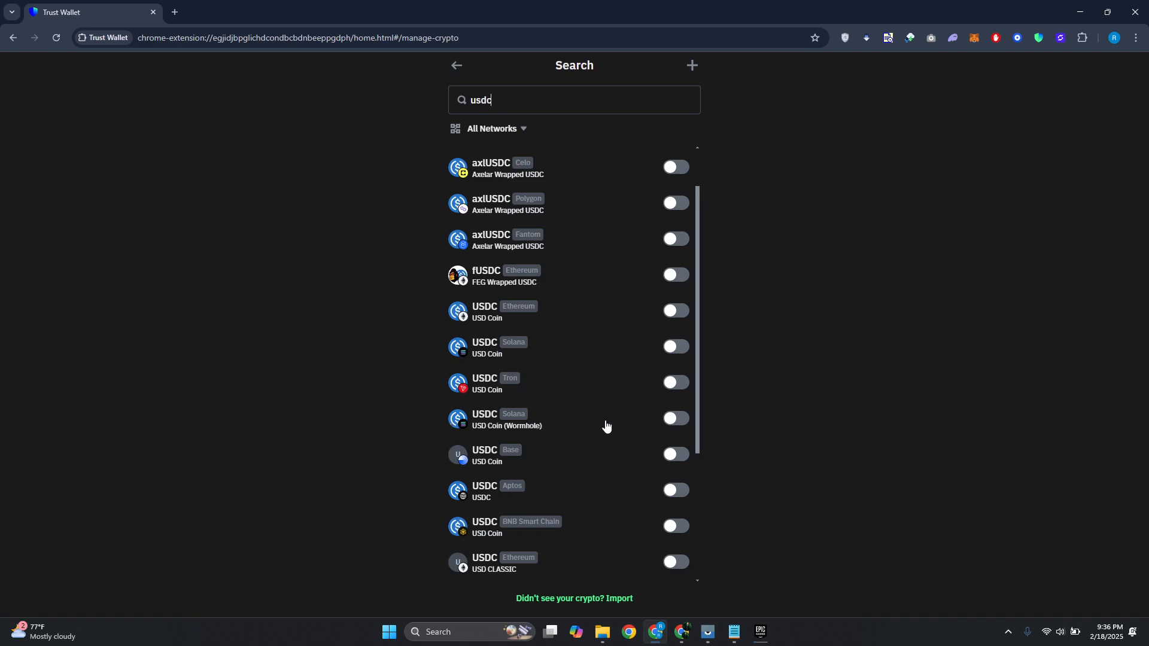
pyautogui.moveTo(511, 438)
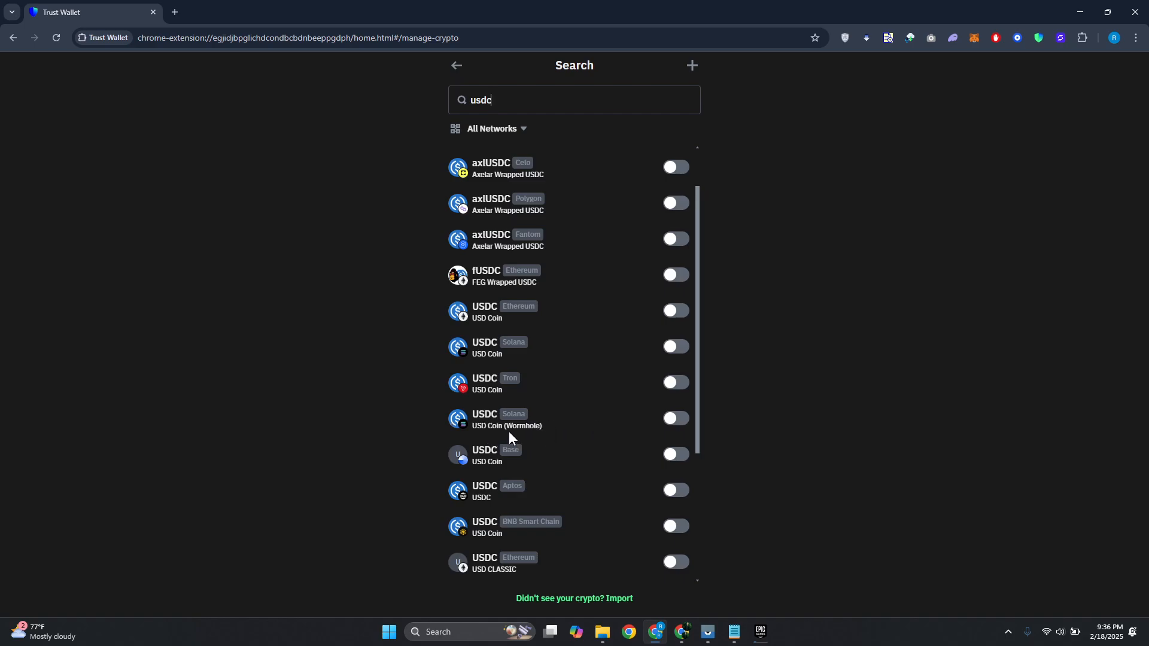
pyautogui.moveTo(586, 401)
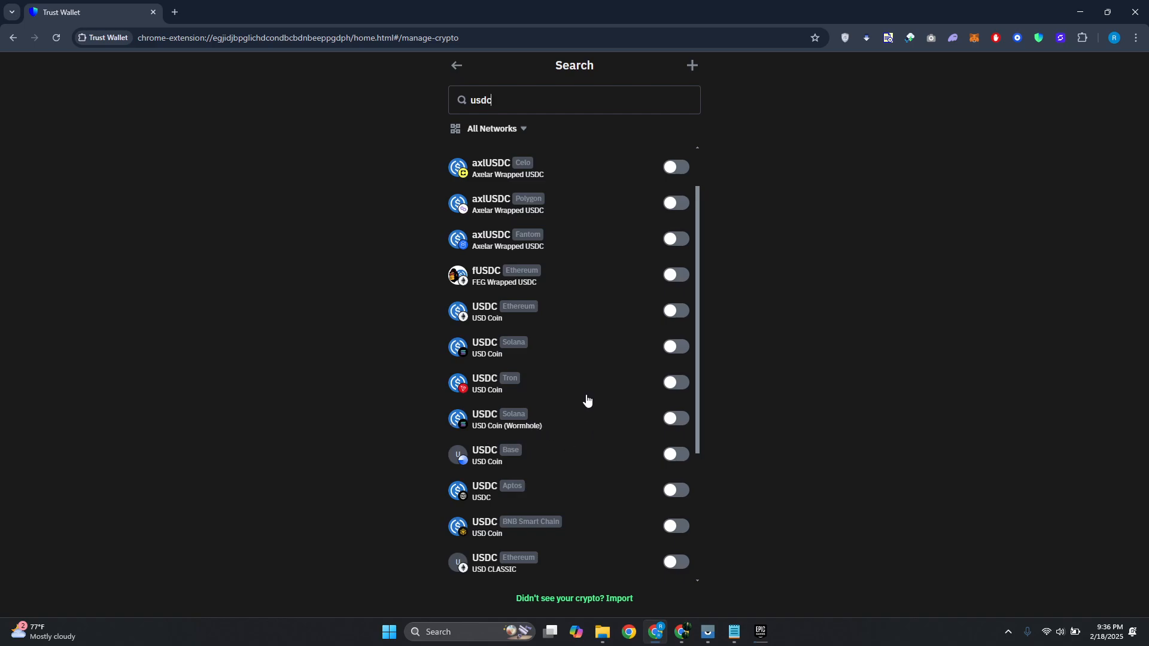
pyautogui.moveTo(586, 478)
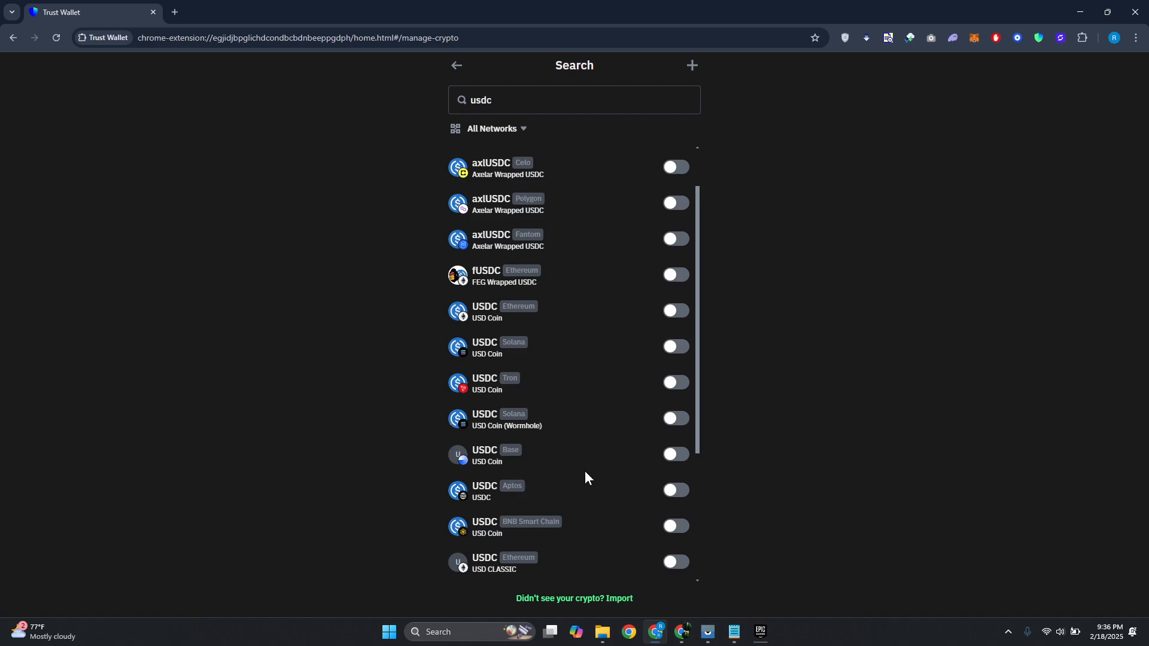
pyautogui.moveTo(622, 318)
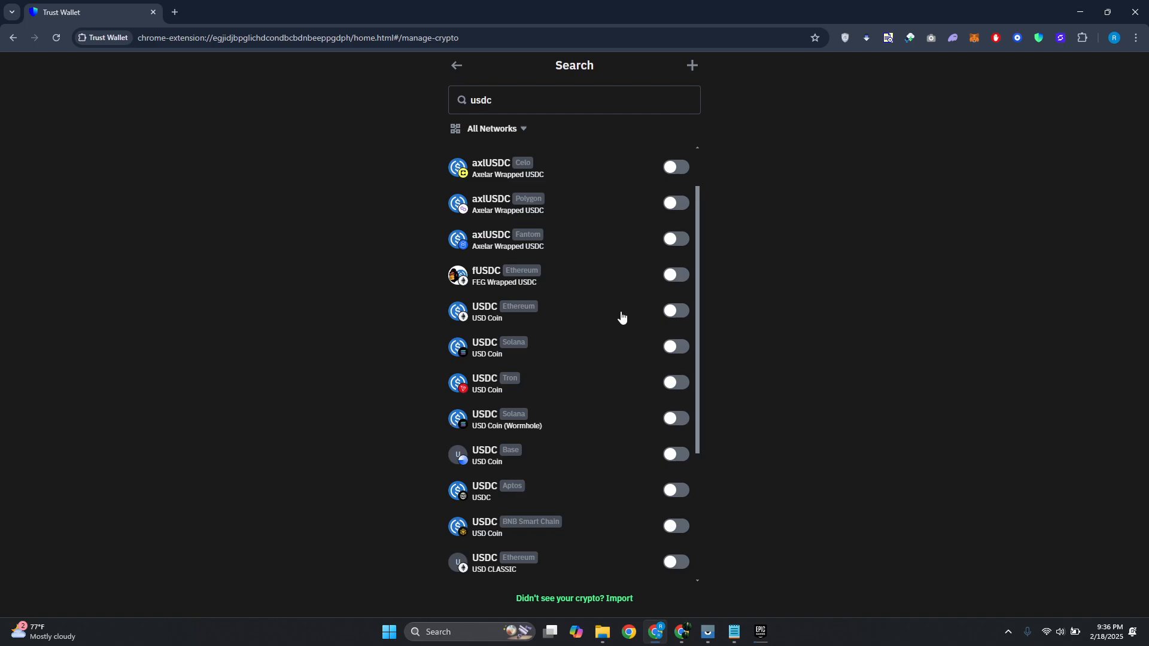
pyautogui.moveTo(687, 321)
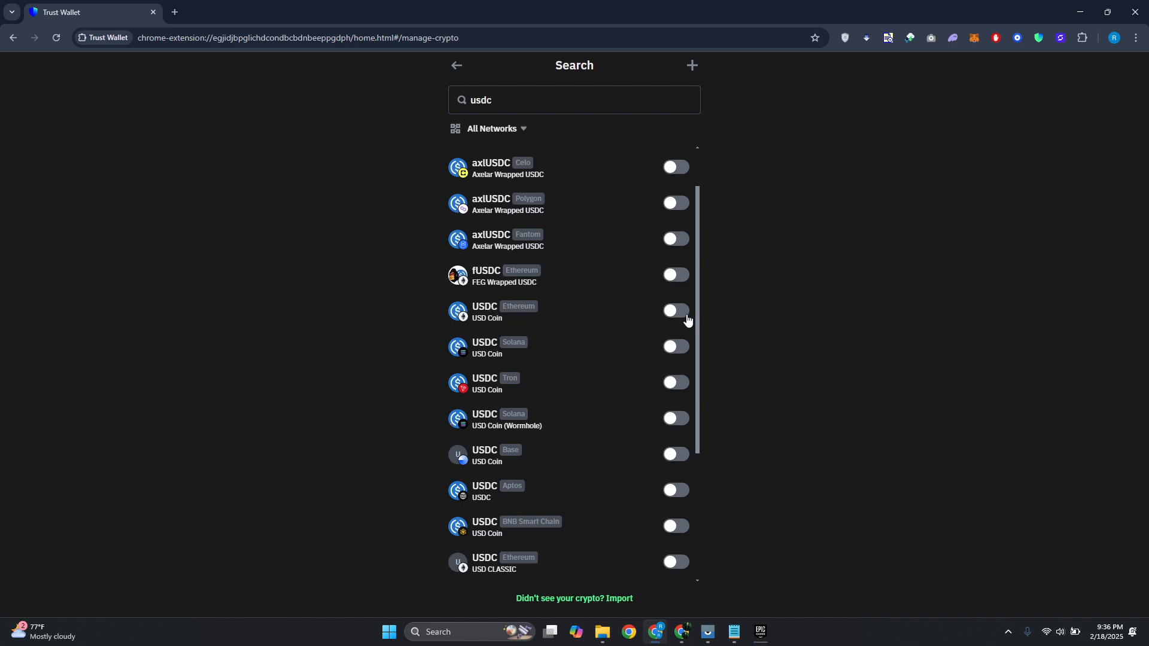
pyautogui.click(674, 311)
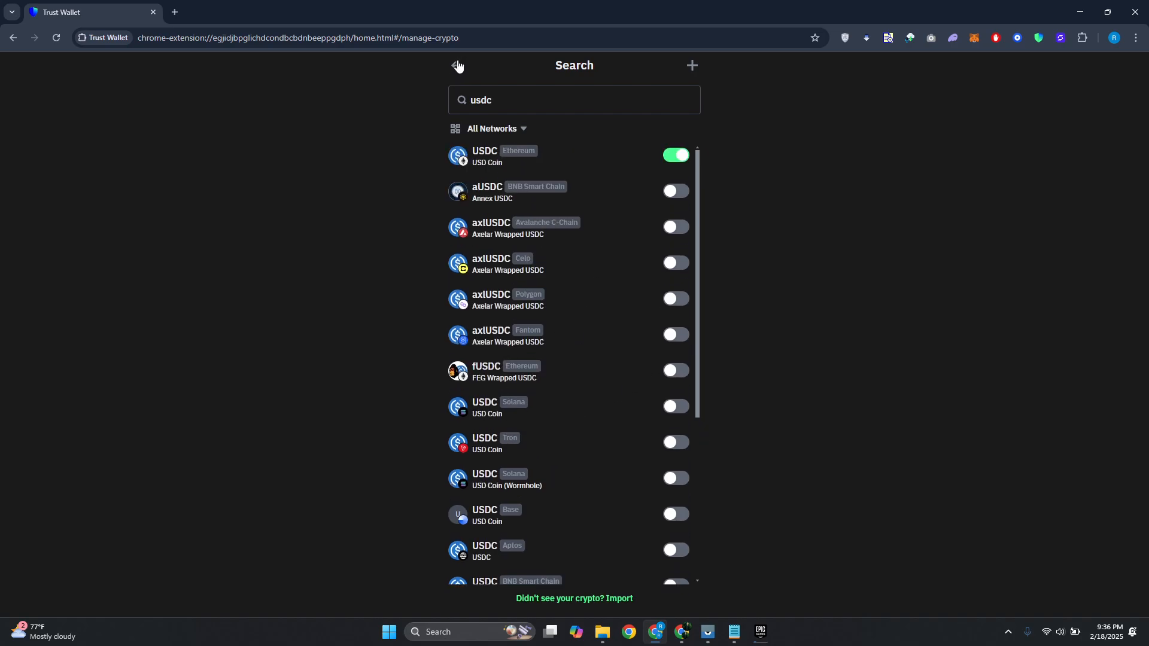
# - Return home and start the Receive flow, proceeding past the backup reminder
pyautogui.click(456, 64)
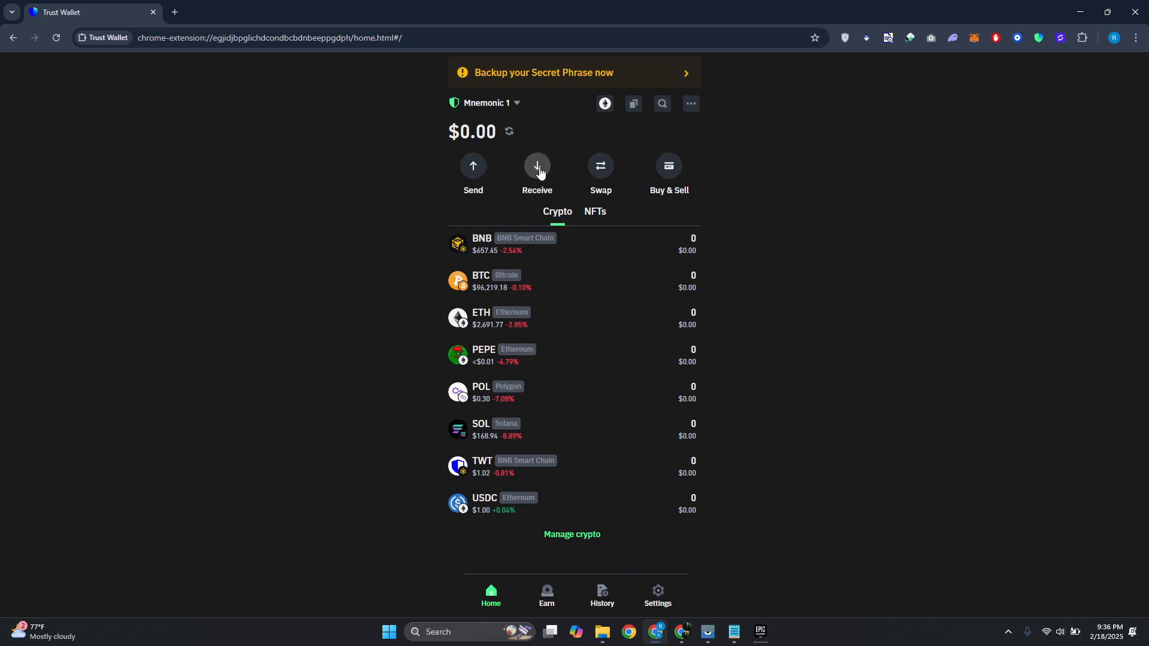
pyautogui.click(536, 165)
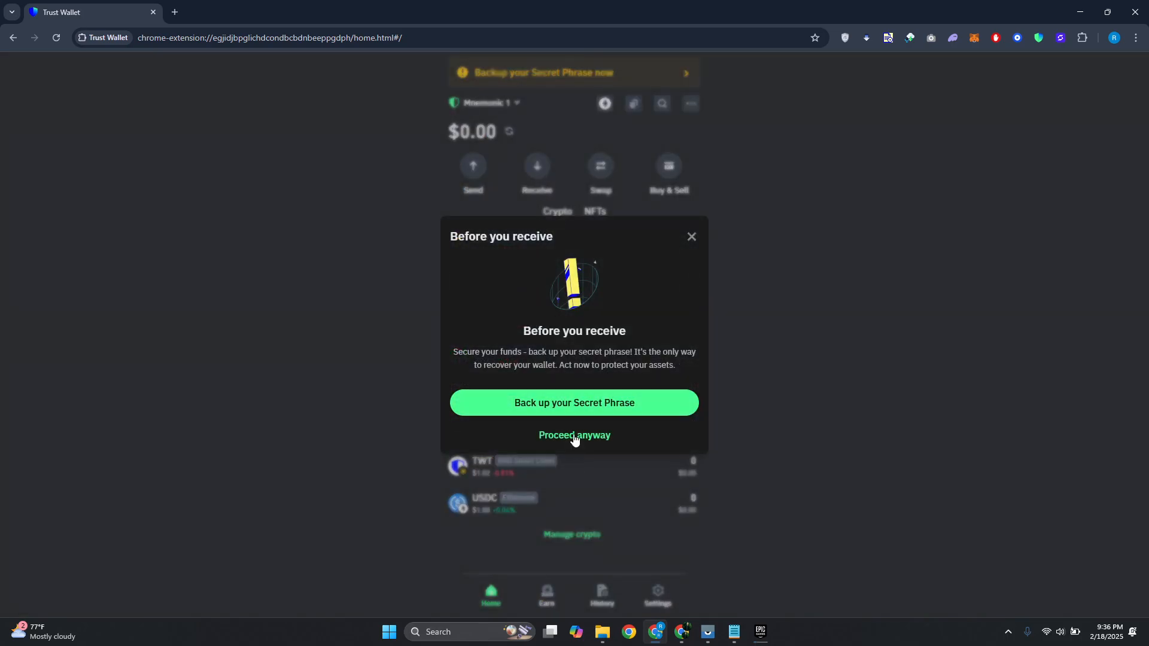
pyautogui.click(573, 434)
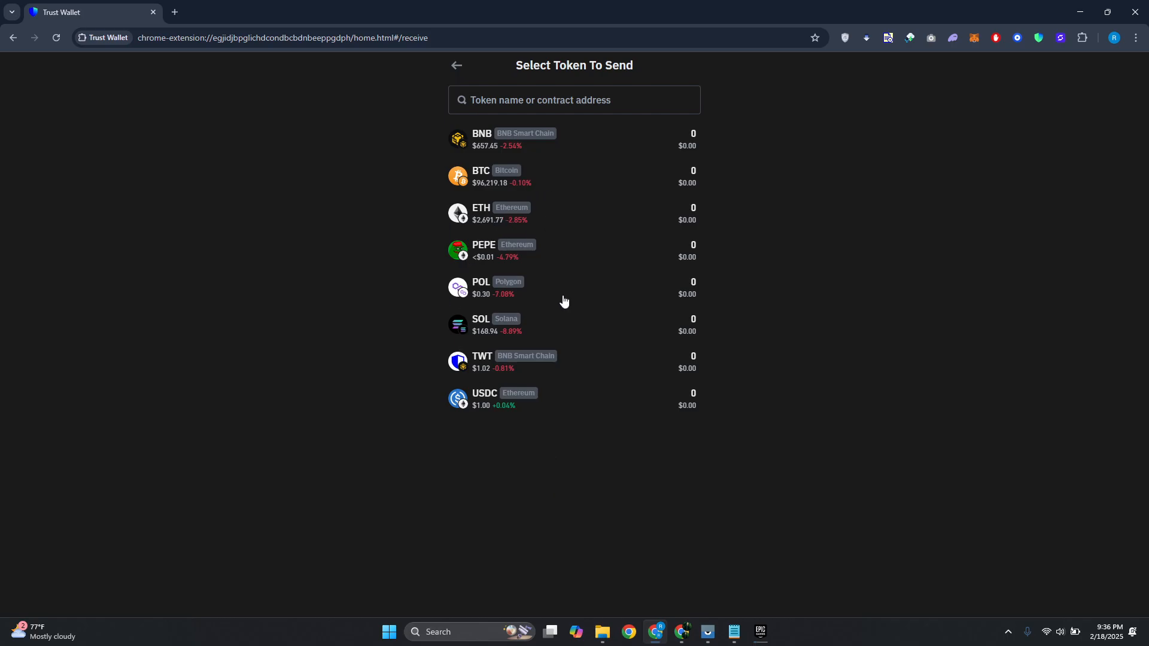
pyautogui.moveTo(564, 402)
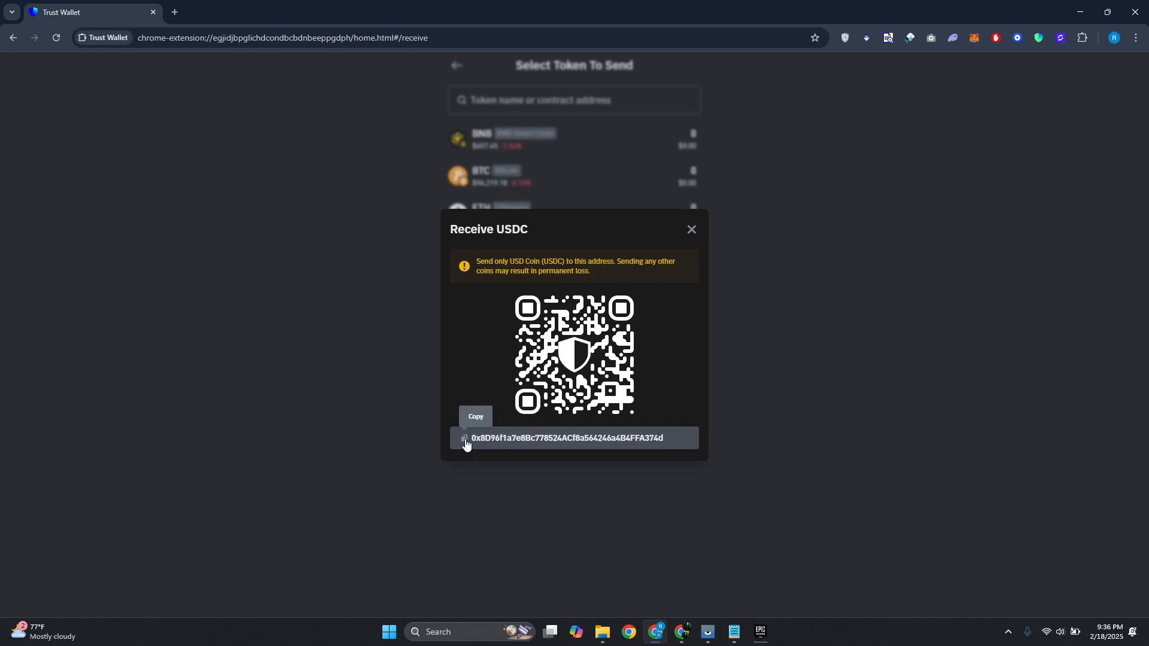
pyautogui.moveTo(534, 343)
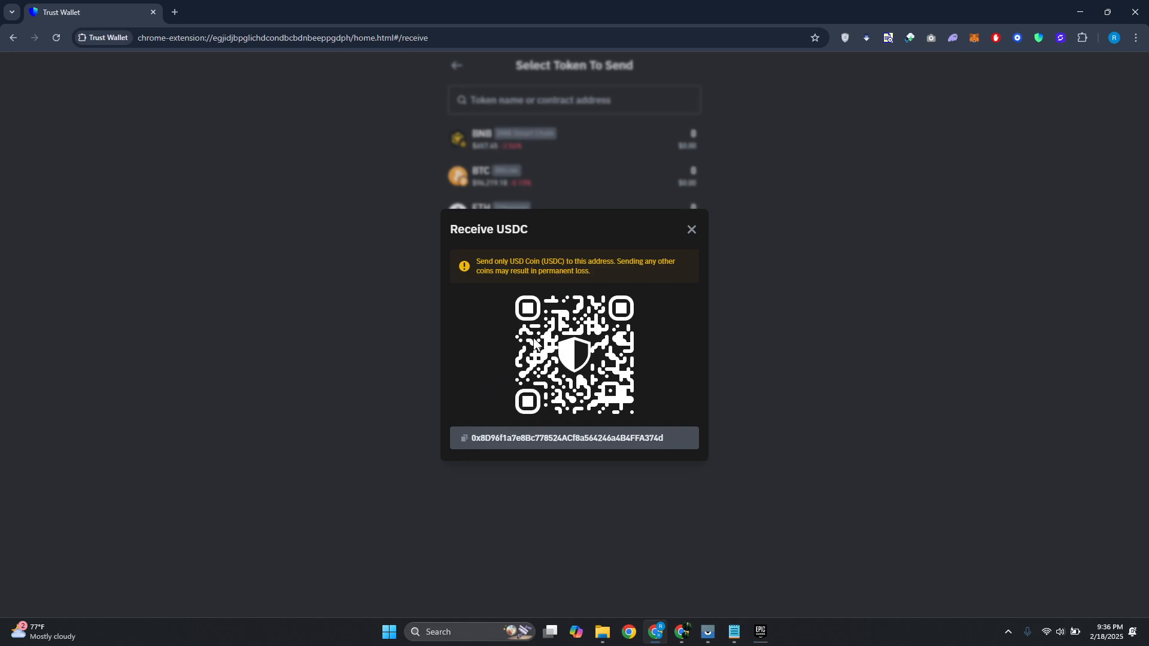
pyautogui.moveTo(535, 431)
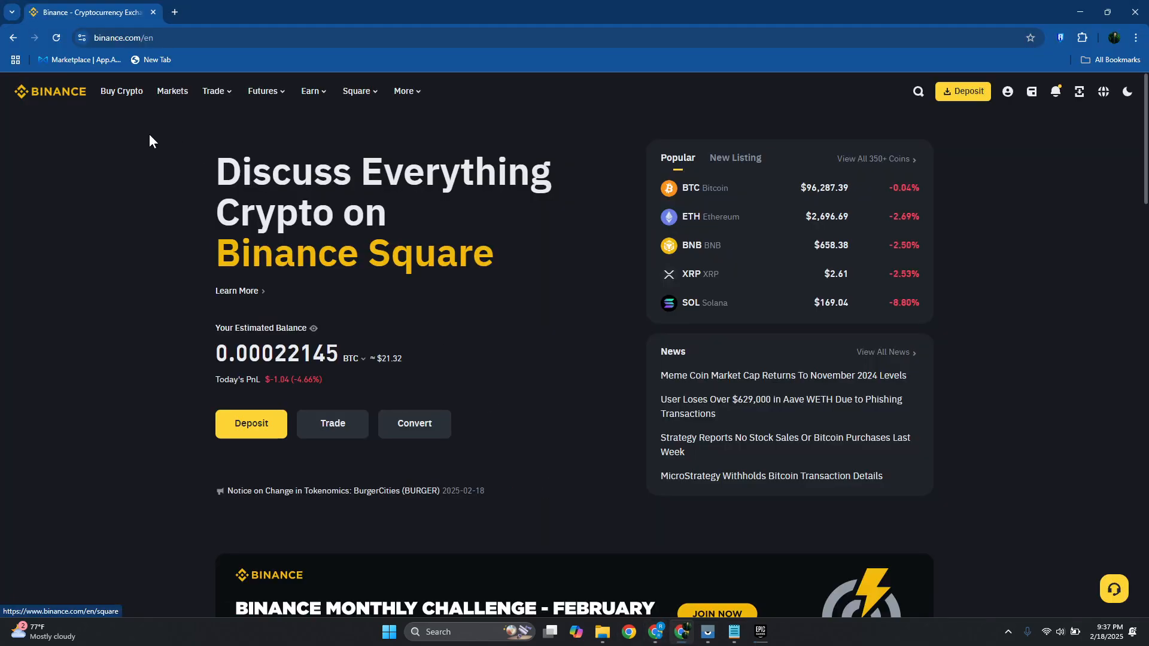
# - Start a crypto withdrawal from the Binance Spot wallet
pyautogui.click(1031, 91)
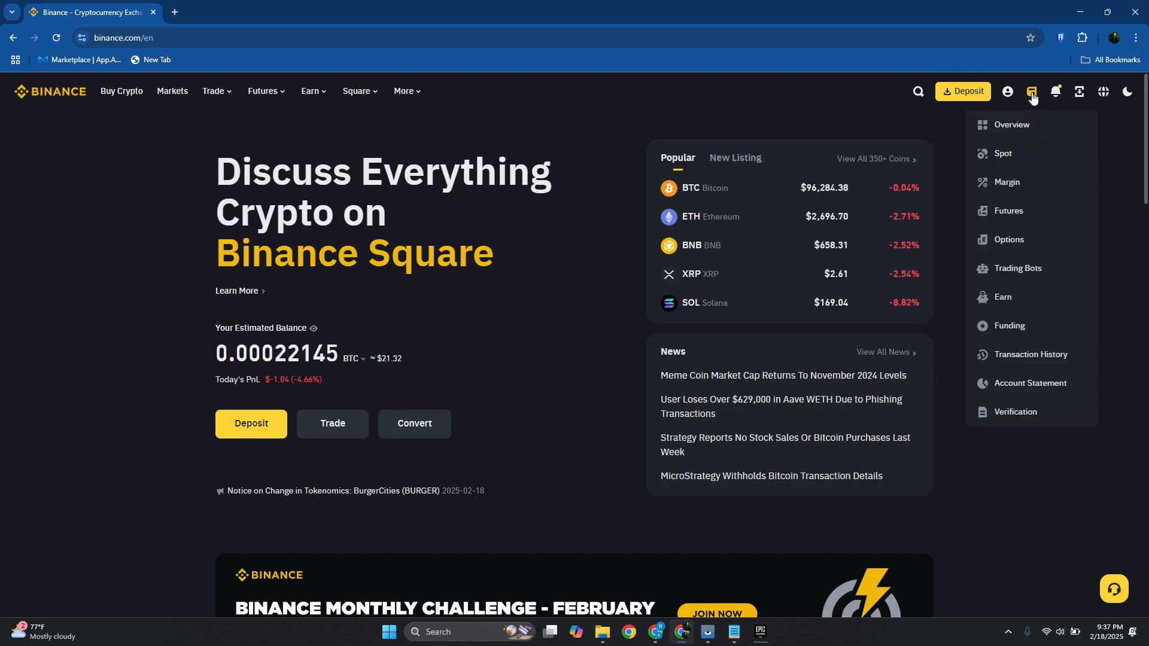
pyautogui.moveTo(1021, 182)
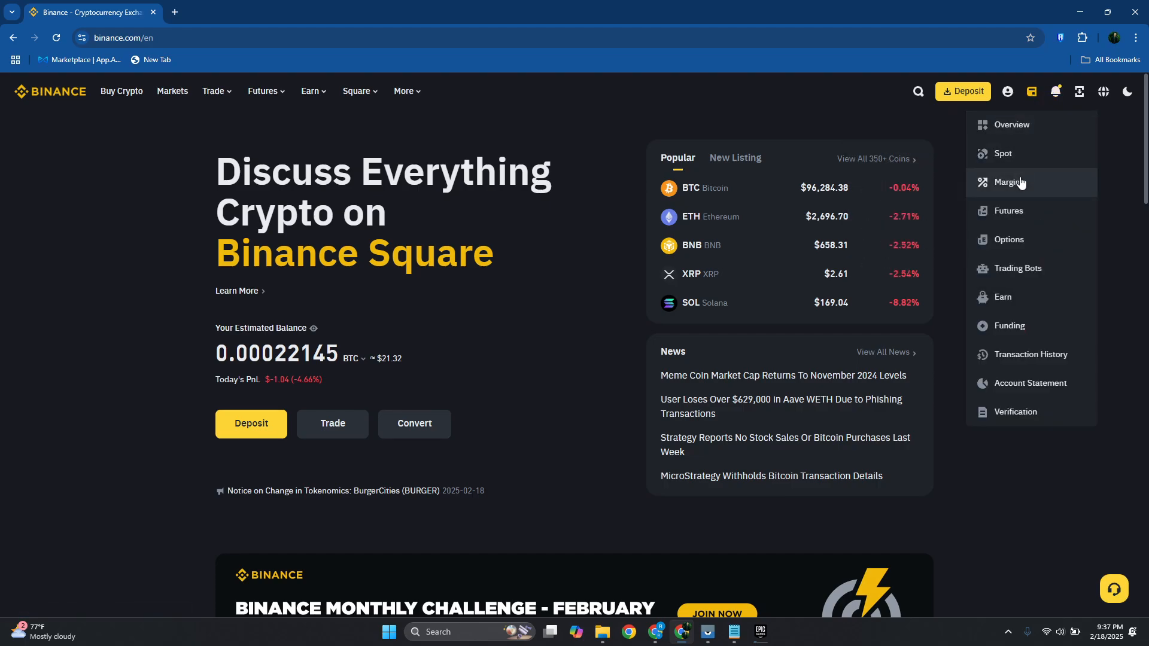
pyautogui.click(1003, 153)
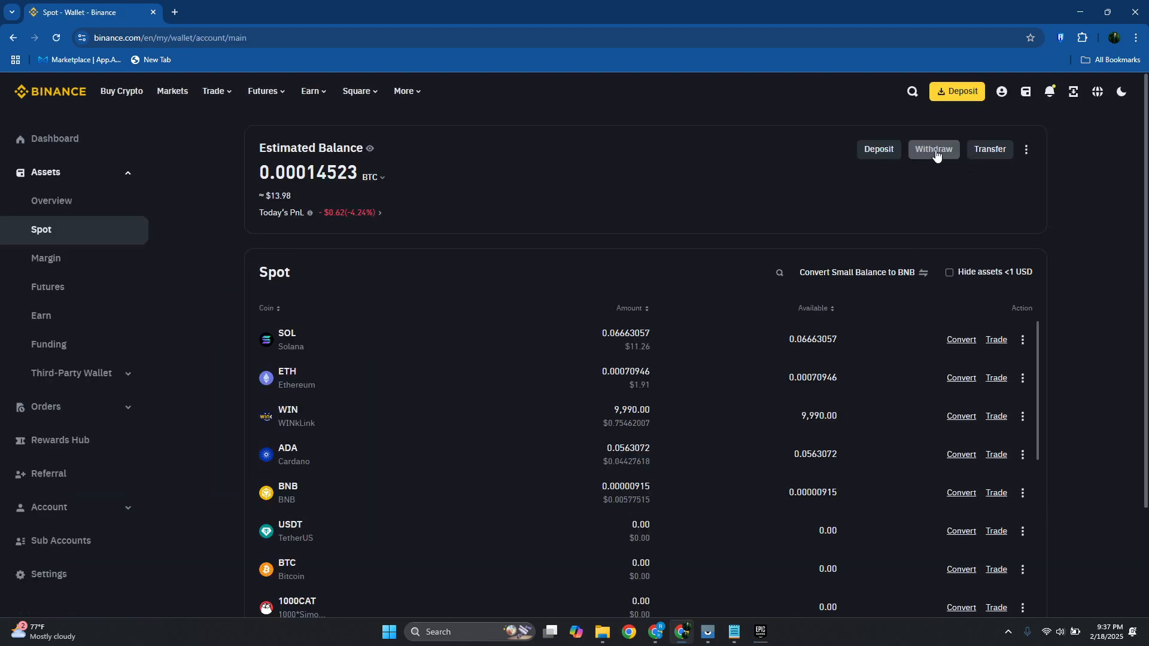
pyautogui.click(932, 149)
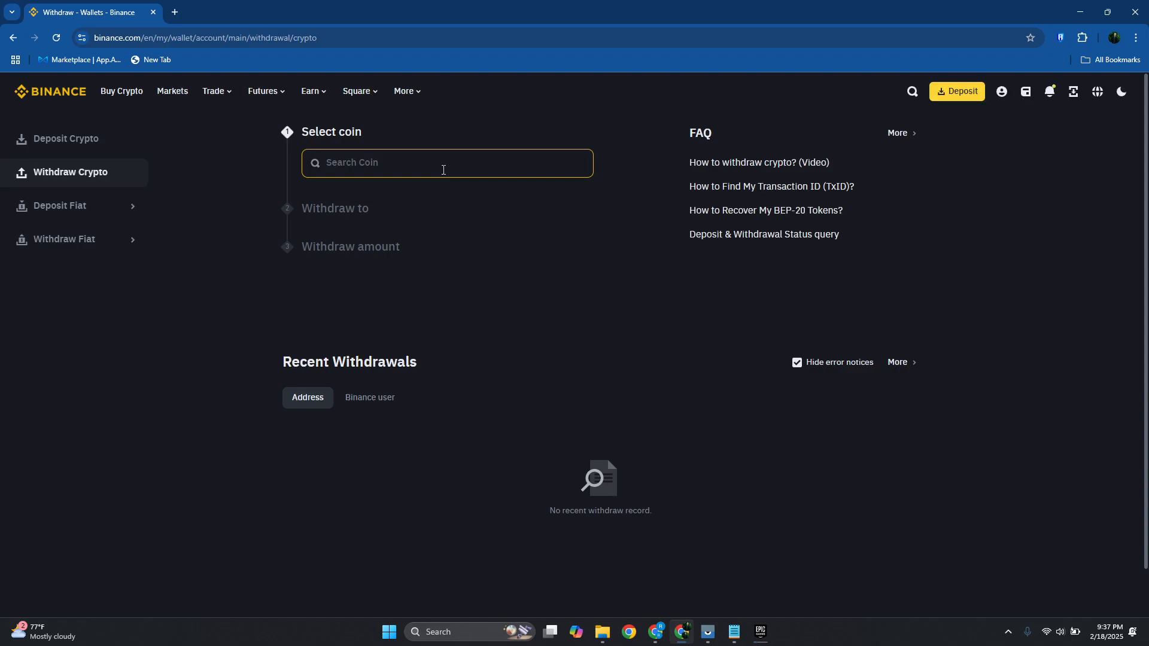
# - Search 'usdc' in Select coin to choose USDC as the withdrawal coin
pyautogui.click(445, 161)
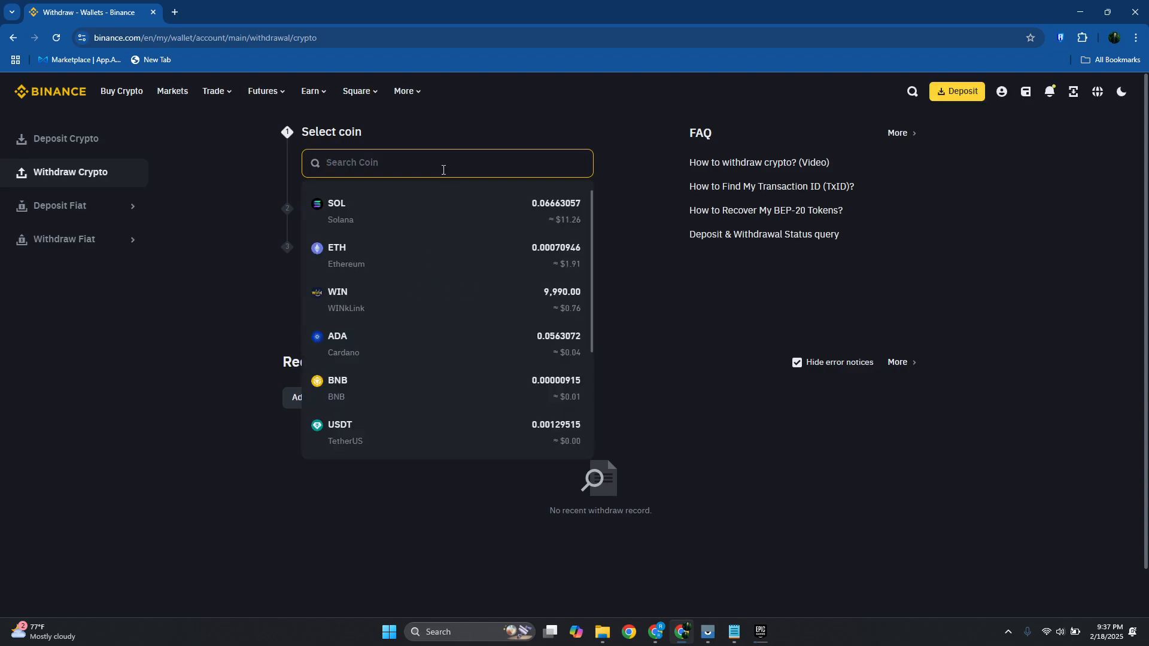
pyautogui.write('u')
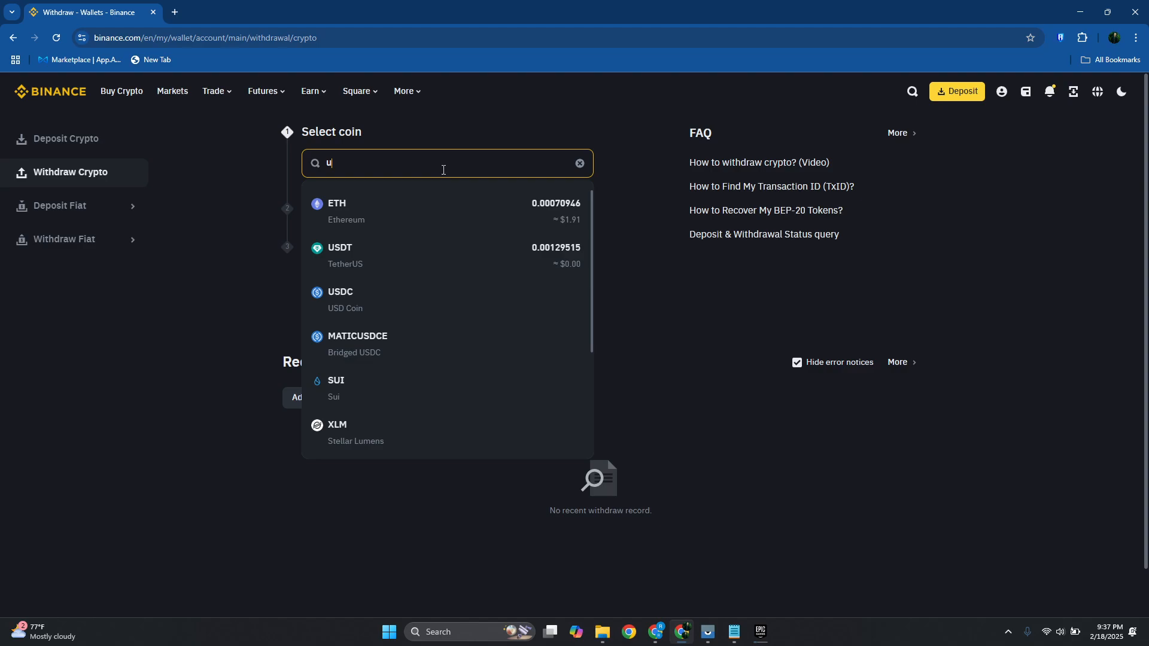
pyautogui.write('sdc')
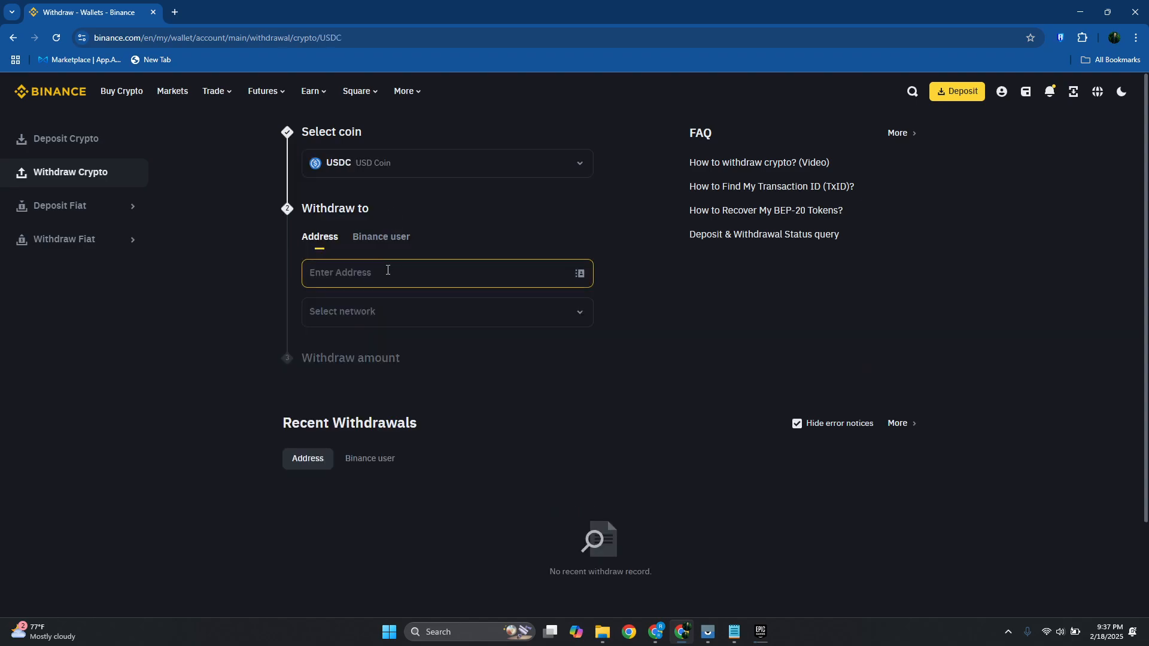
pyautogui.write('0x8D96f1a7e8Bc778524ACf8a564246a4B4FFA374d')
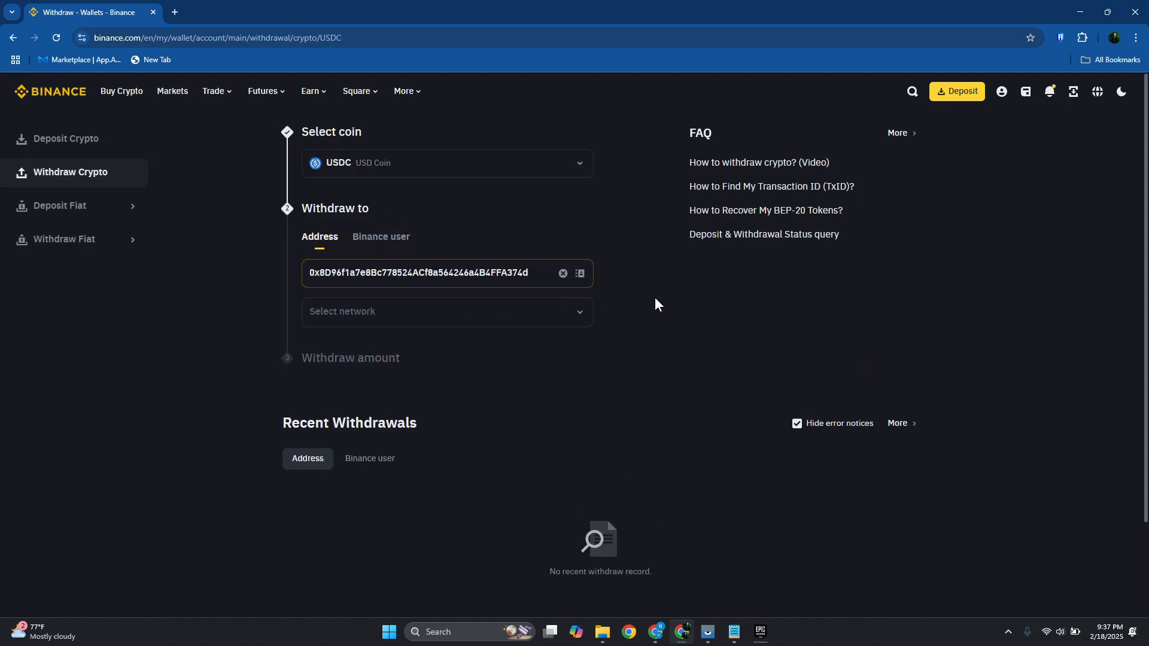
pyautogui.click(445, 311)
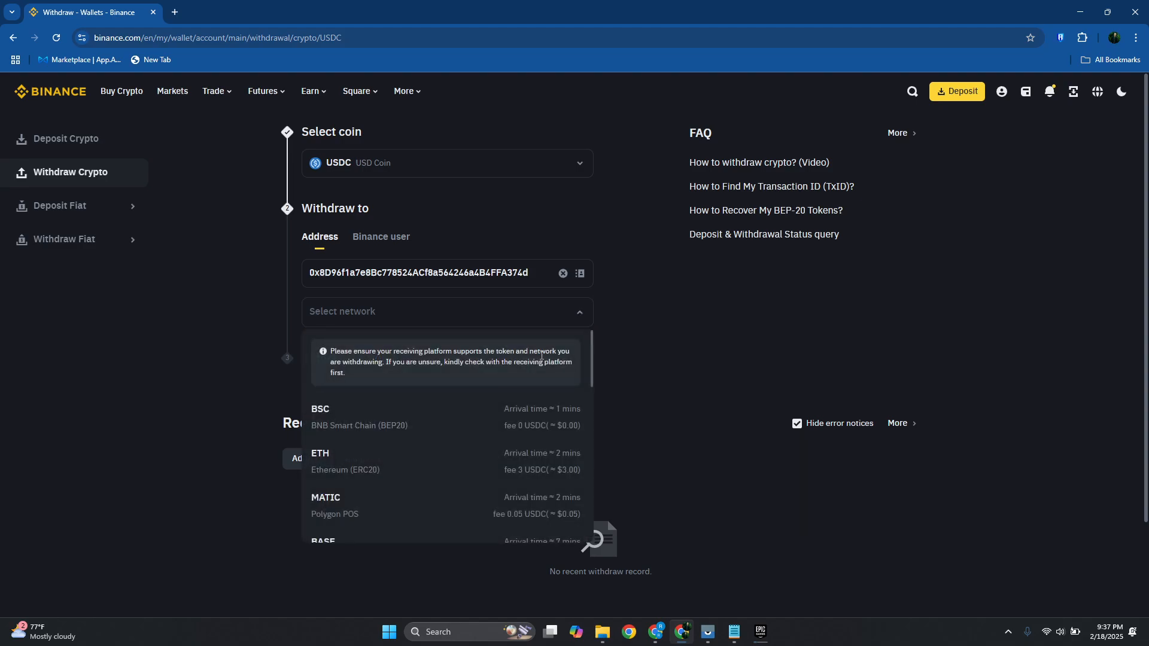
pyautogui.moveTo(456, 424)
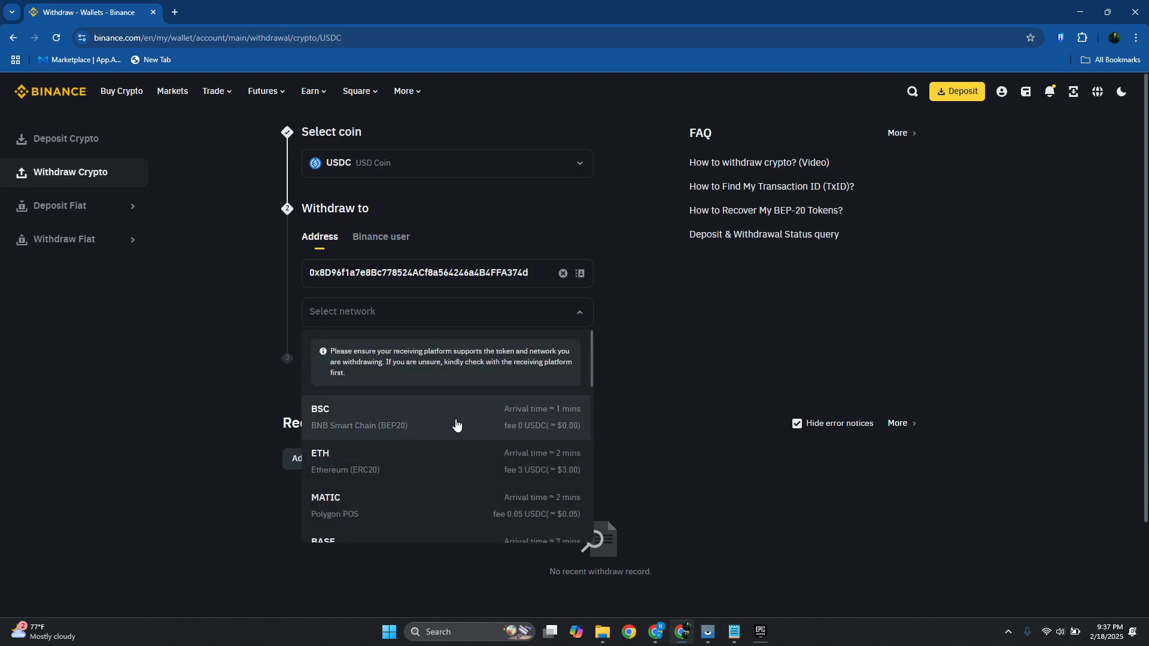
pyautogui.moveTo(382, 464)
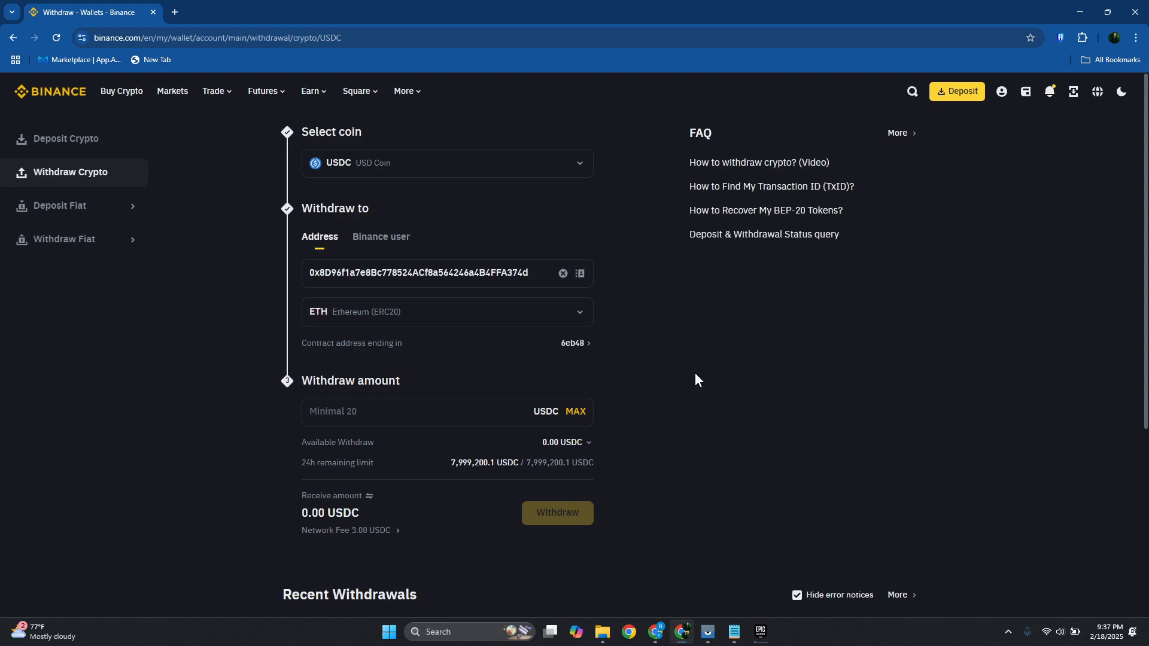
pyautogui.click(439, 411)
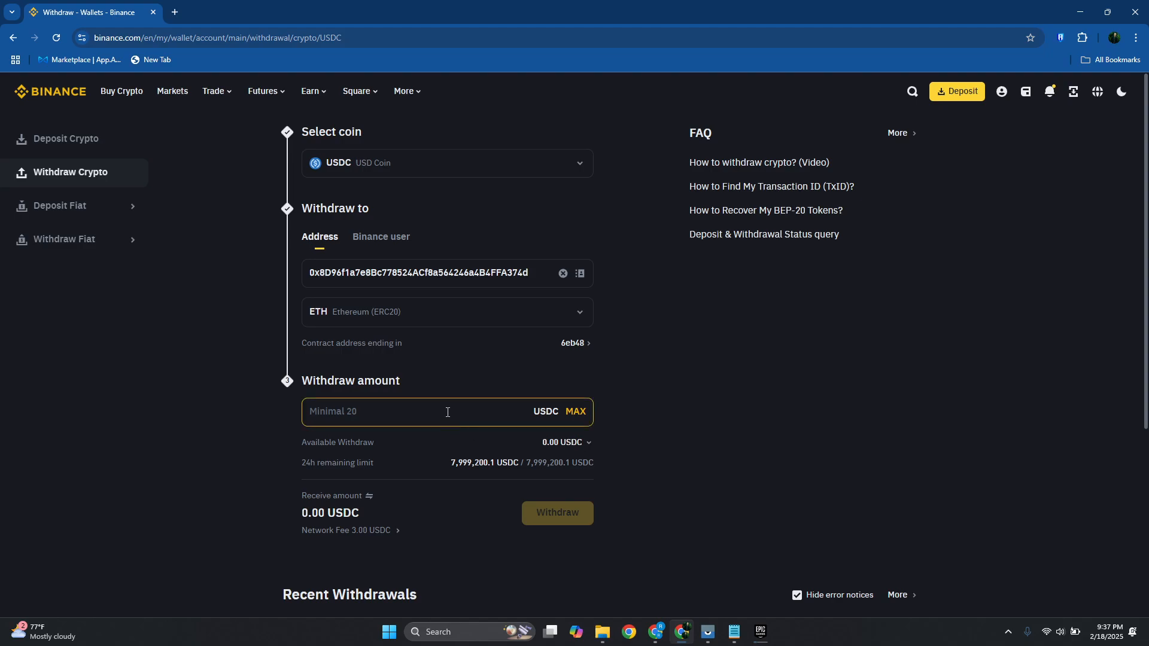
pyautogui.moveTo(531, 452)
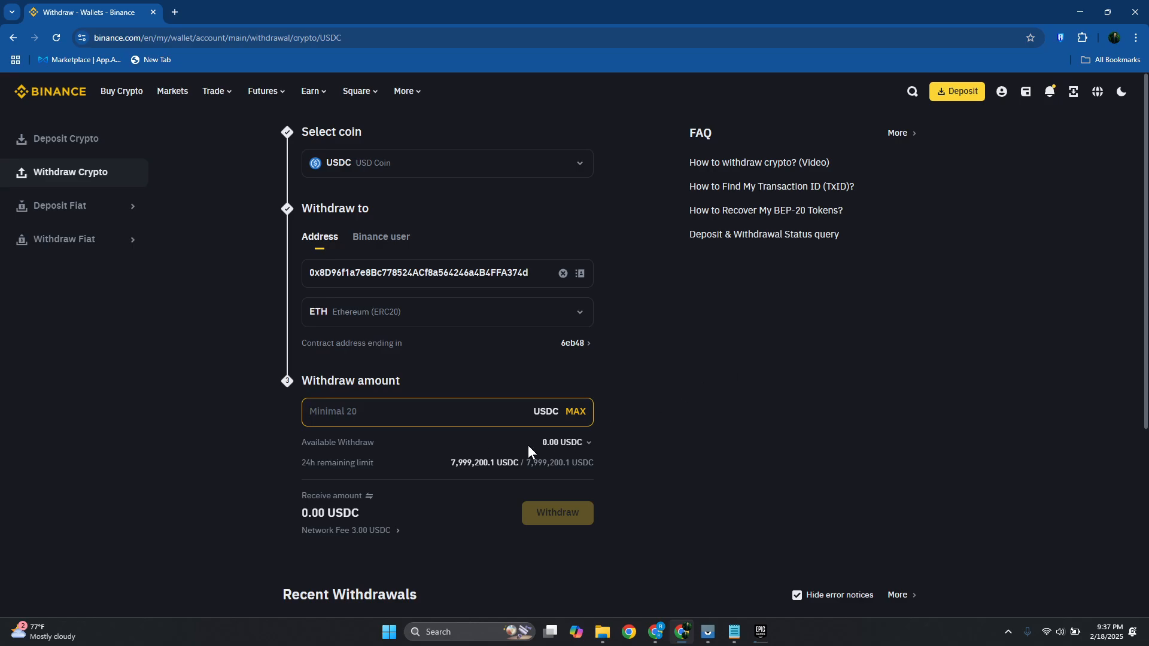
pyautogui.moveTo(376, 535)
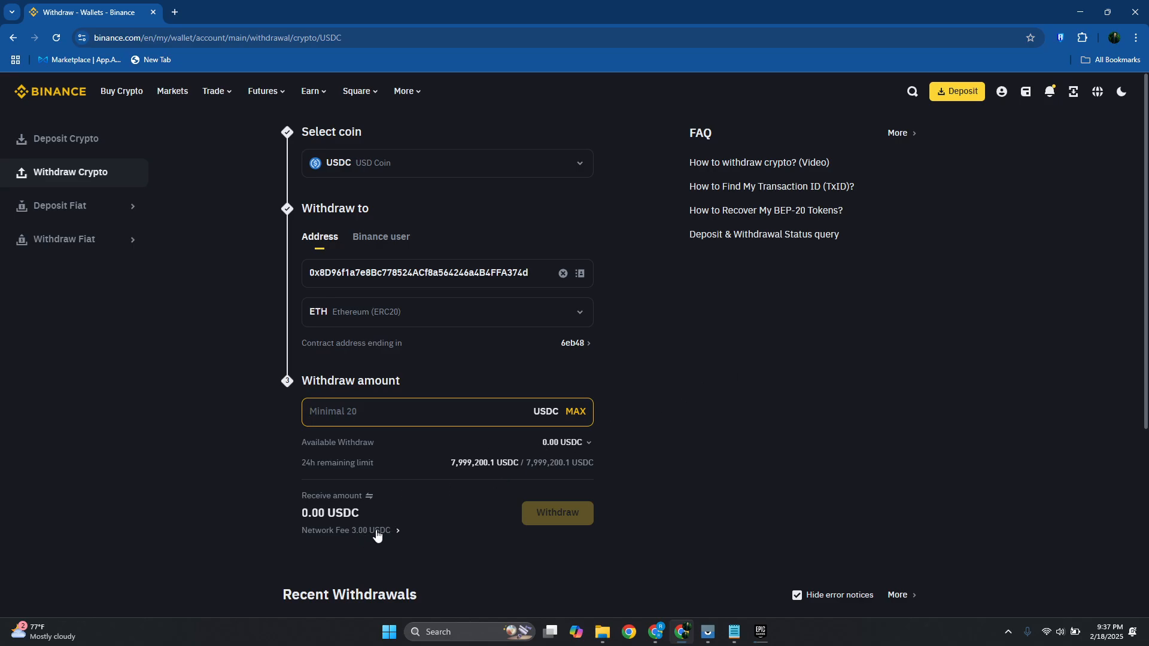
pyautogui.moveTo(361, 550)
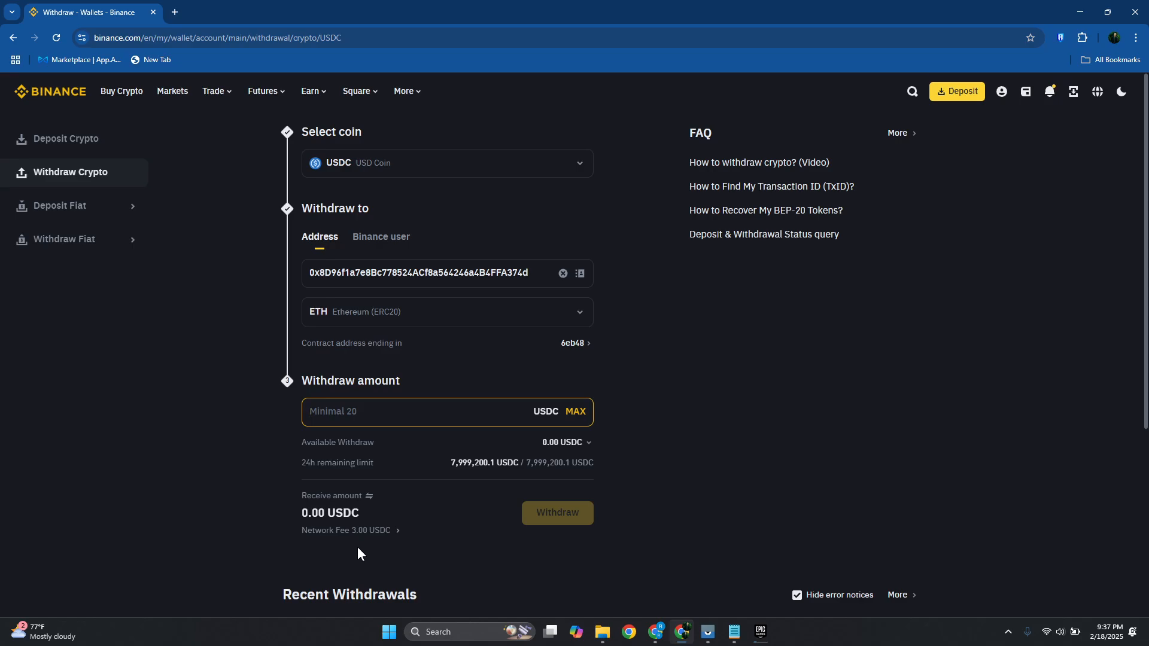
pyautogui.click(390, 410)
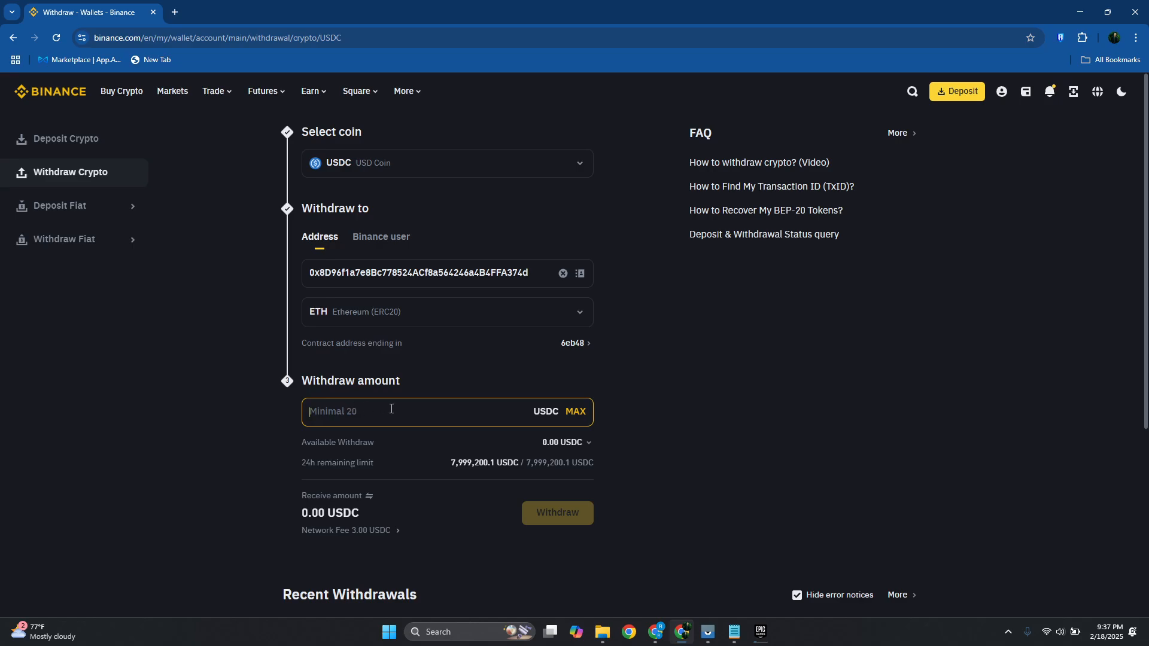
pyautogui.moveTo(745, 435)
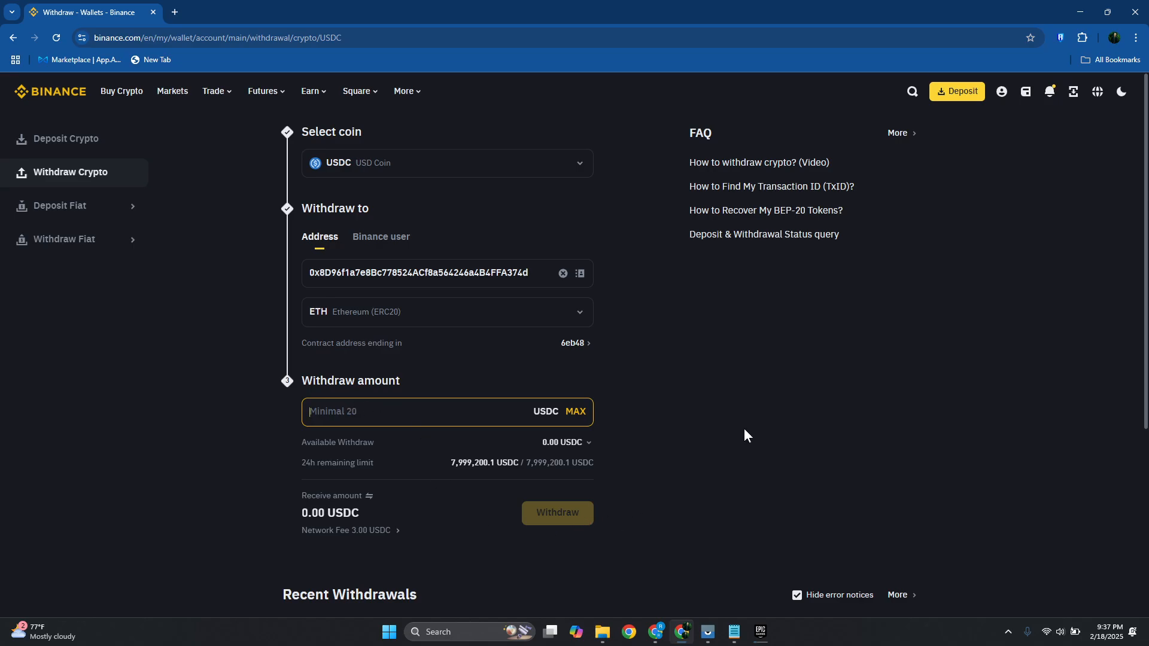
pyautogui.moveTo(654, 632)
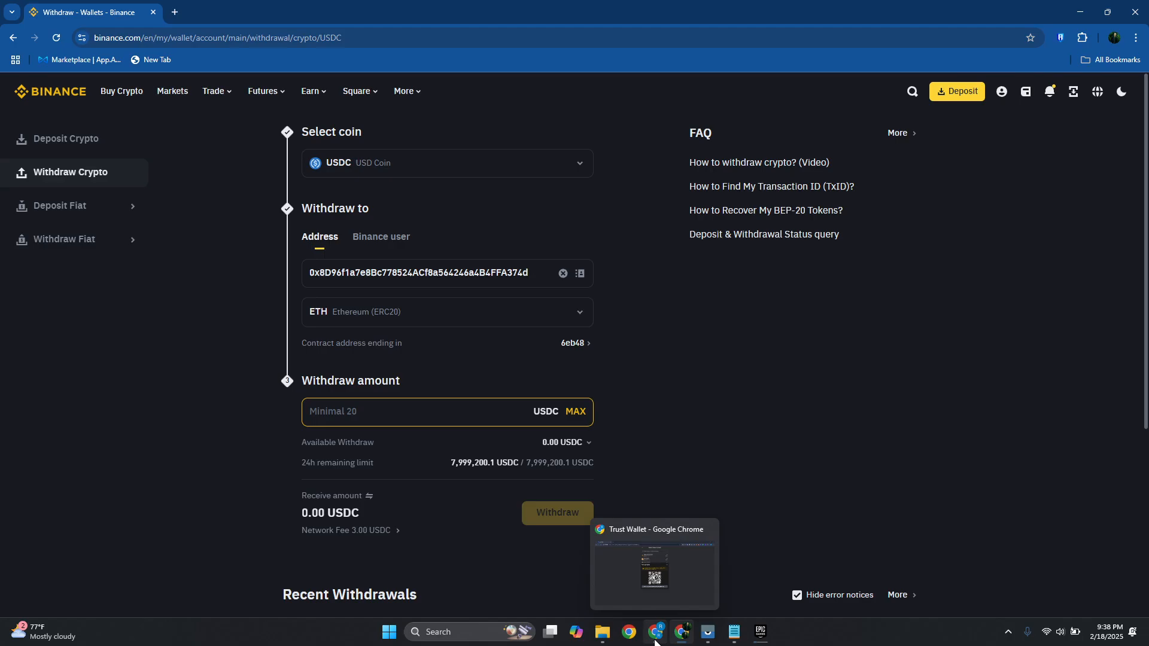
# - Switch to the Trust Wallet window and close the Receive USDC panel
pyautogui.click(653, 563)
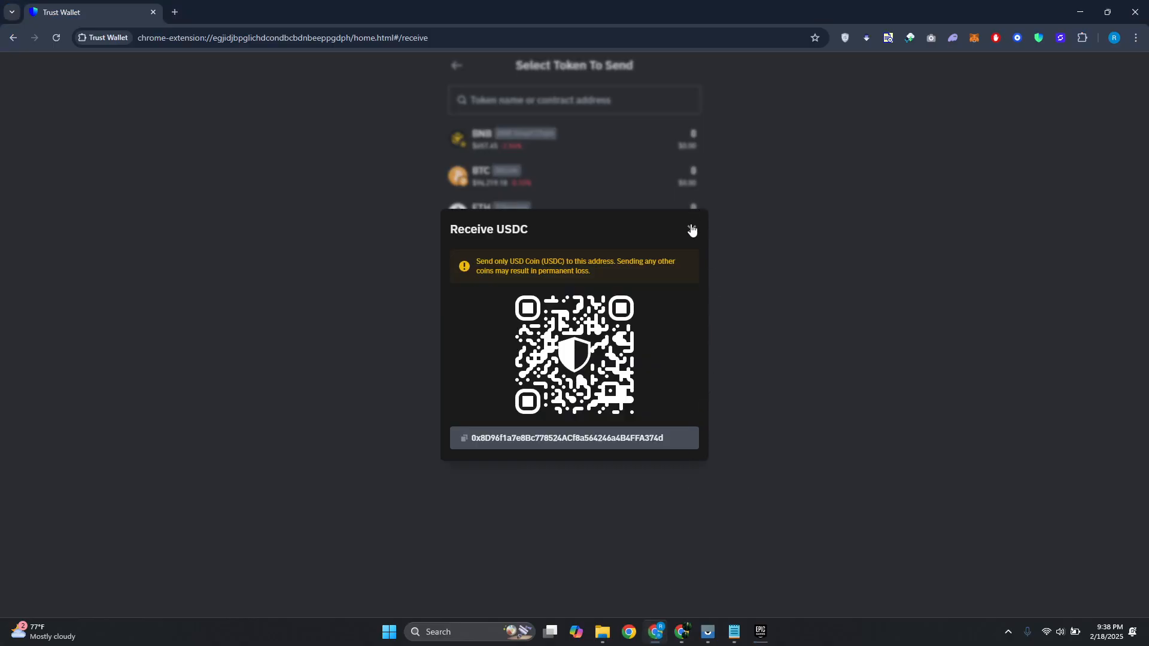
pyautogui.click(689, 230)
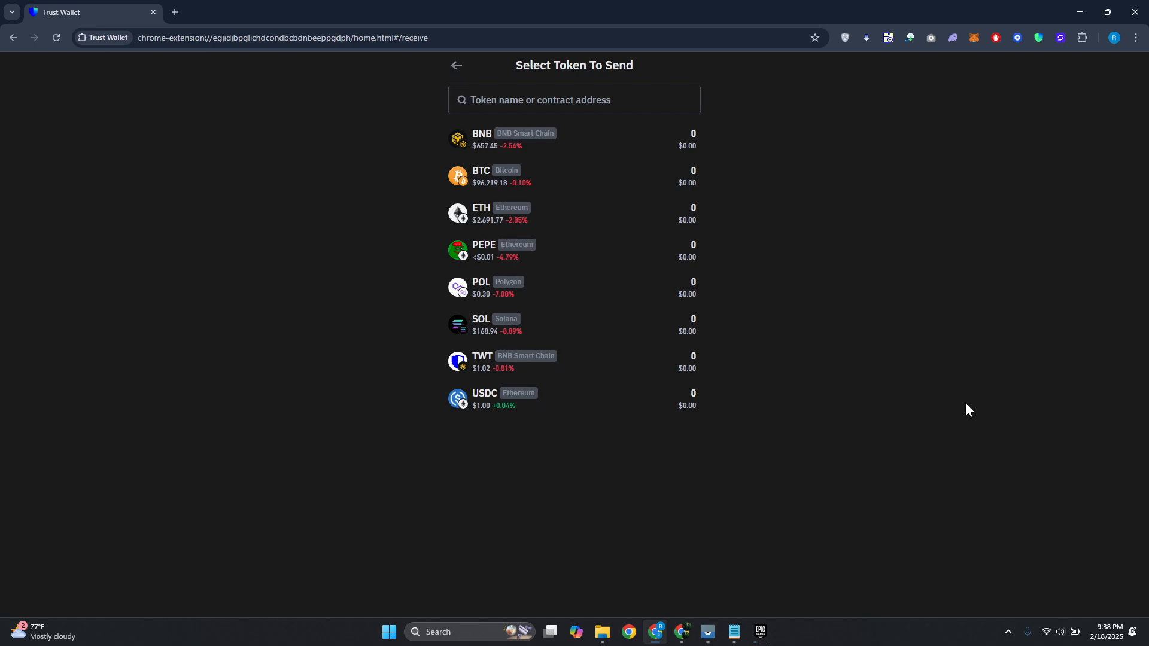
pyautogui.moveTo(941, 419)
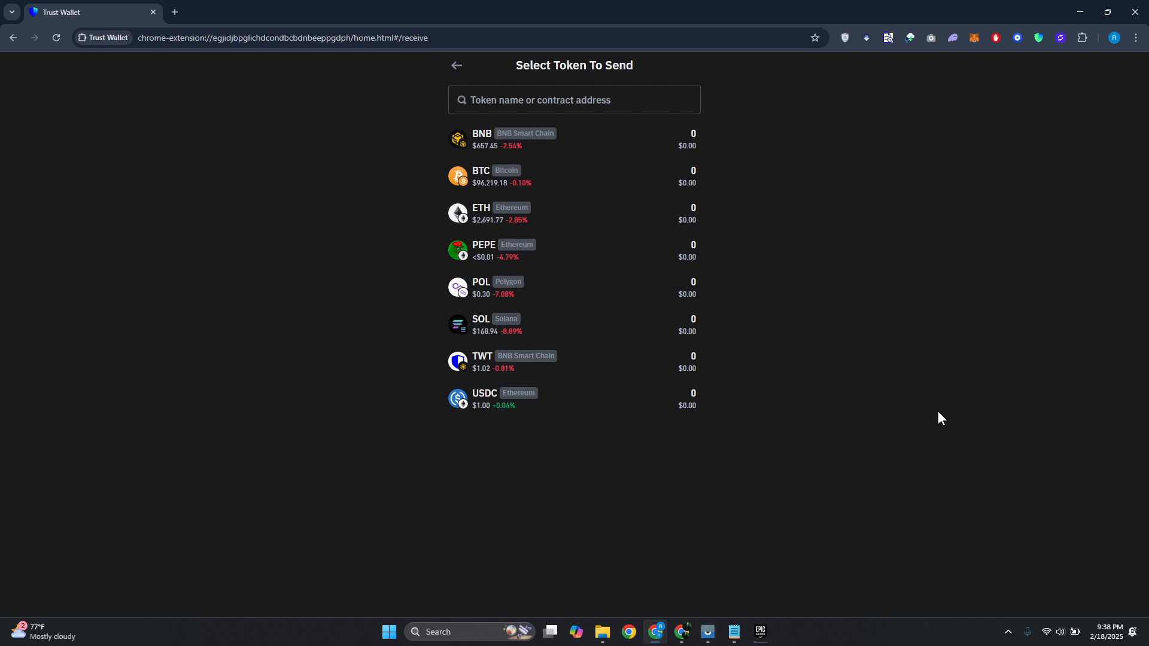